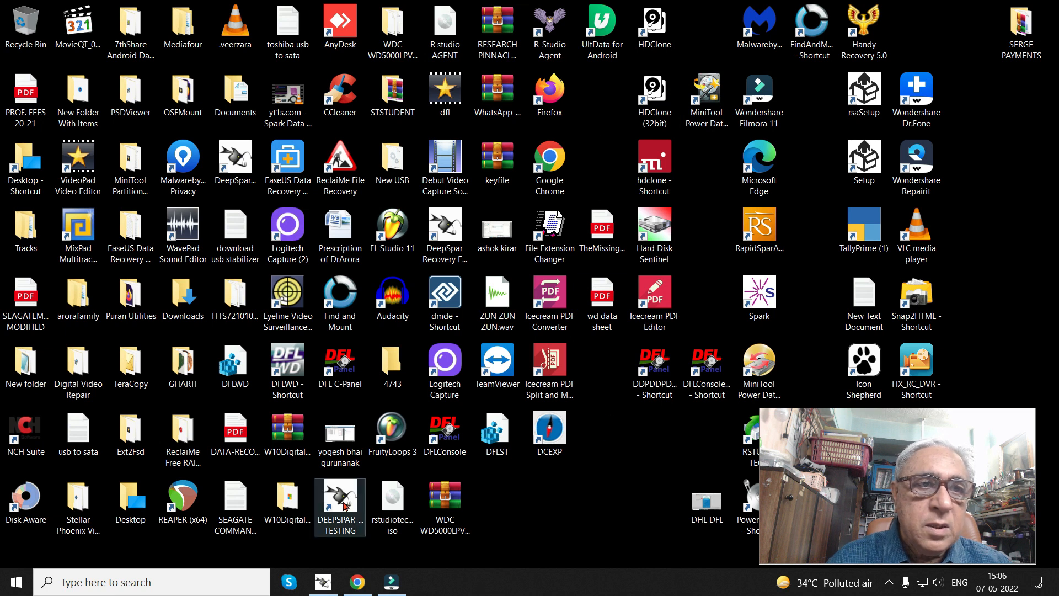
# - Launch DeepSpar USB Stabilizer, dismiss the 'already running' notice and power on the SanDisk drive
pyautogui.doubleClick(340, 506)
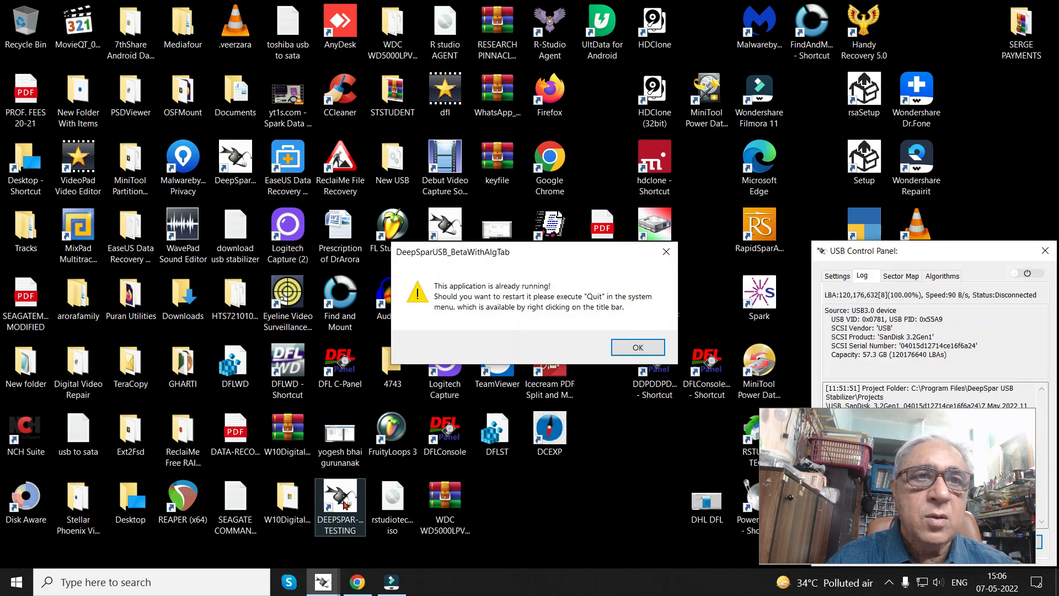
pyautogui.click(635, 346)
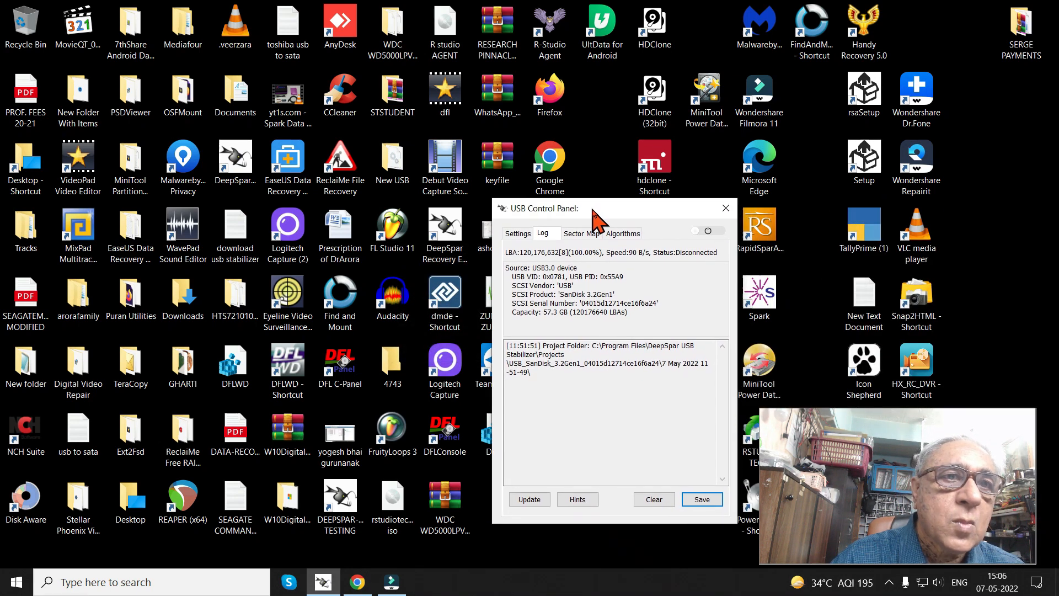
pyautogui.moveTo(688, 240)
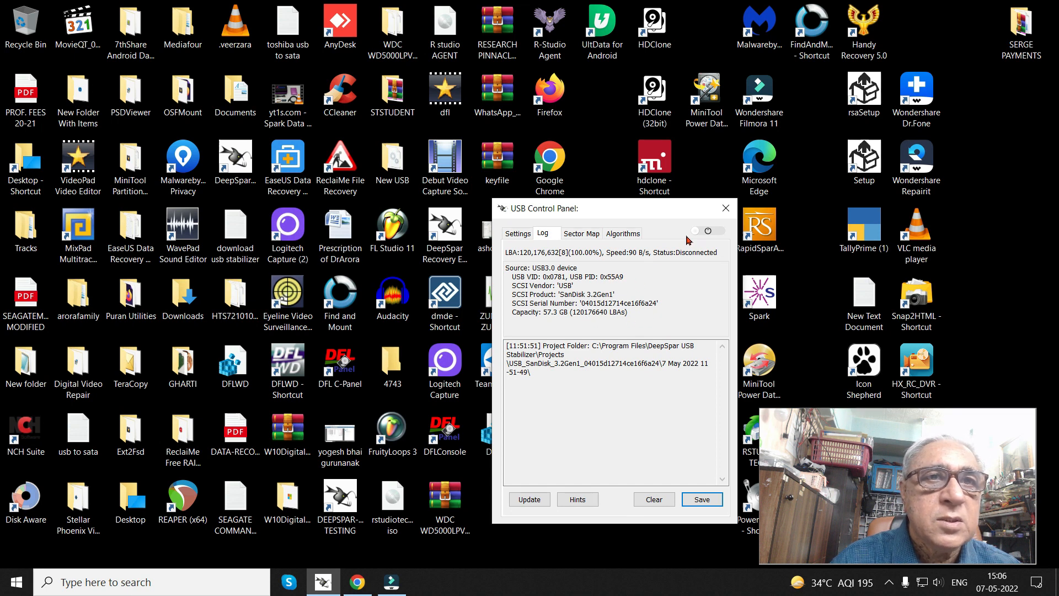
pyautogui.click(707, 231)
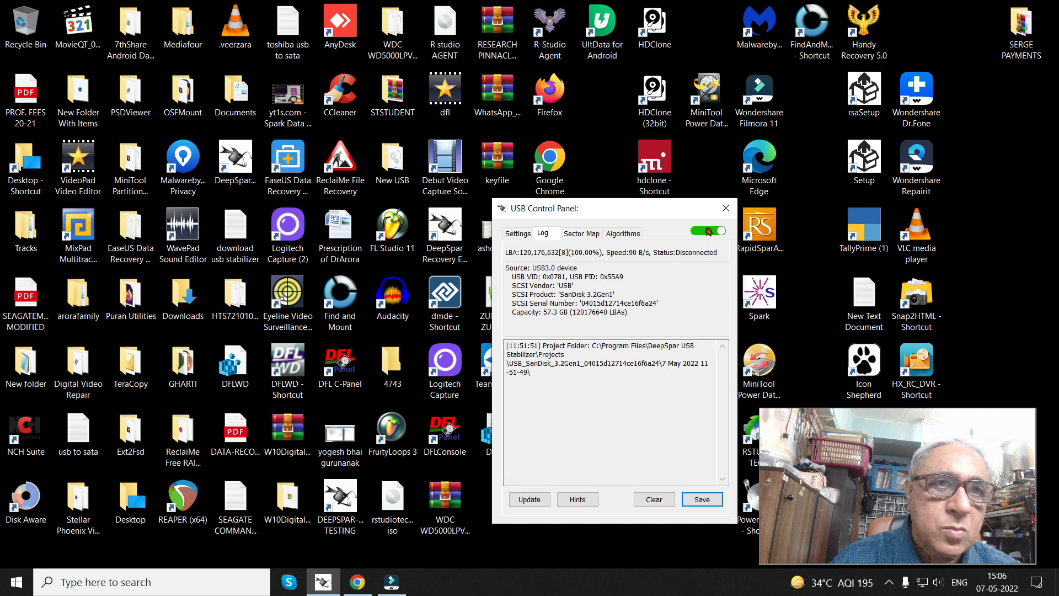
# - Connect the SanDisk 3.2Gen1 drive until its status reads Idle, then move the control panel aside
pyautogui.click(708, 230)
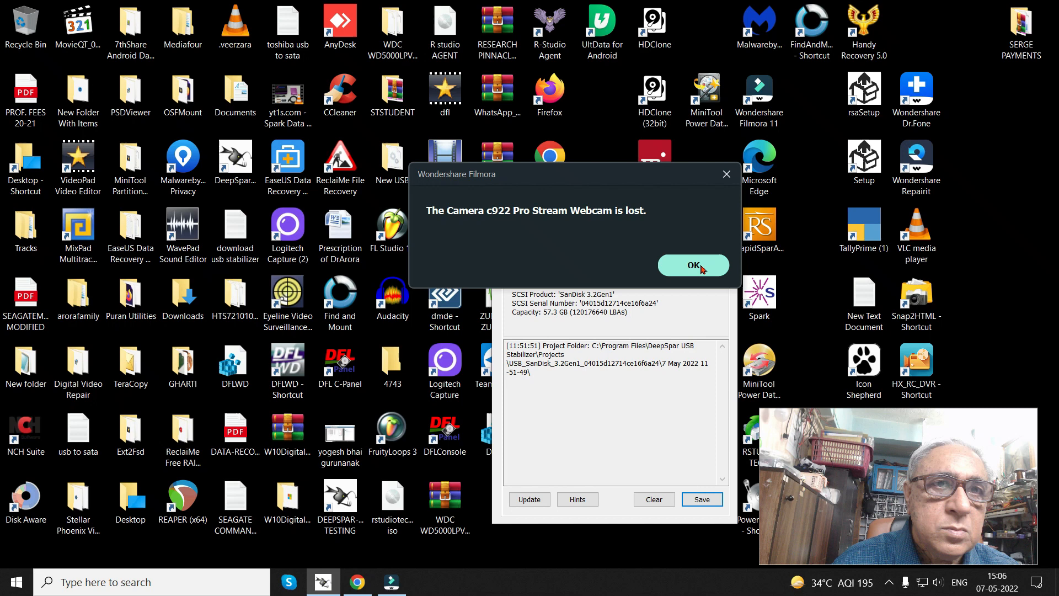
pyautogui.click(693, 265)
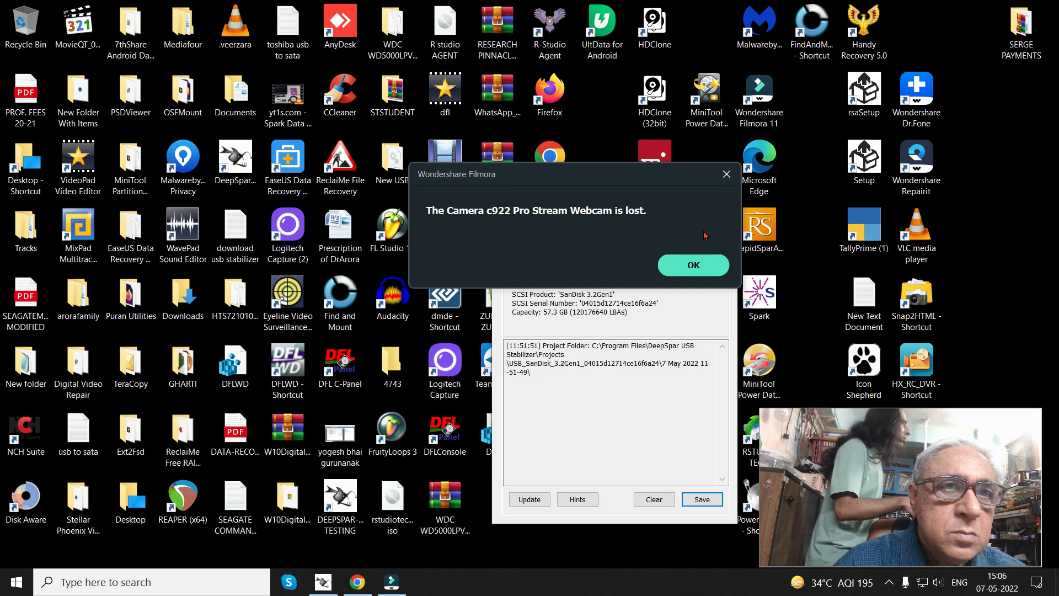
pyautogui.click(692, 265)
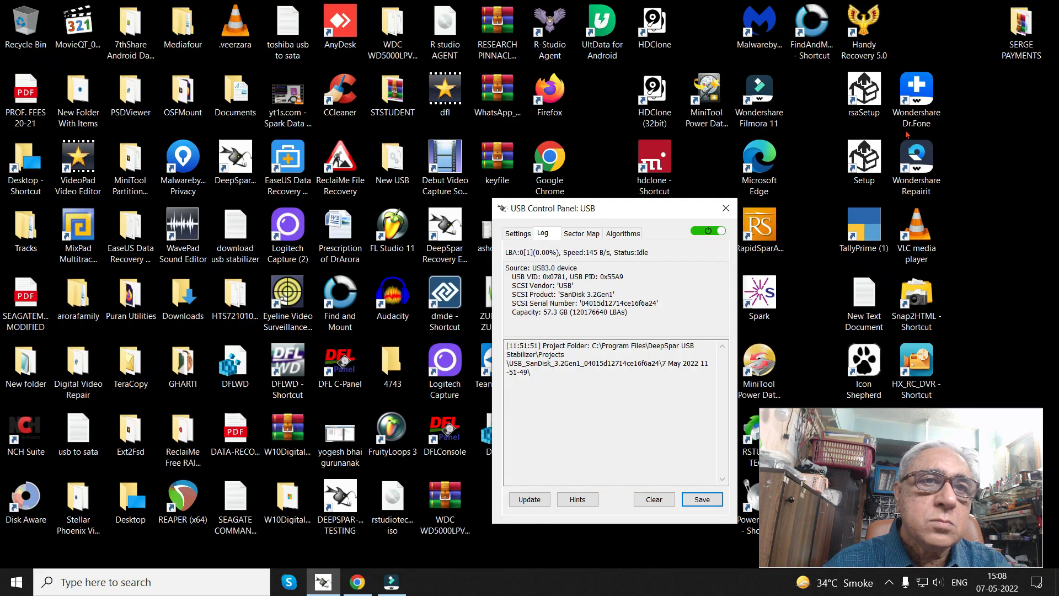
pyautogui.moveTo(654, 213)
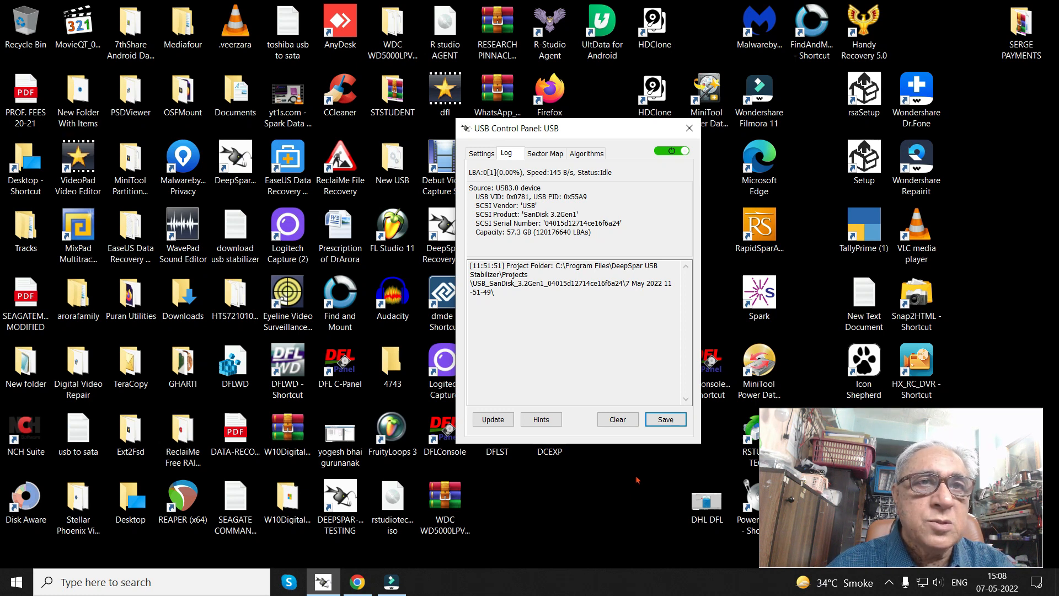
pyautogui.moveTo(576, 246)
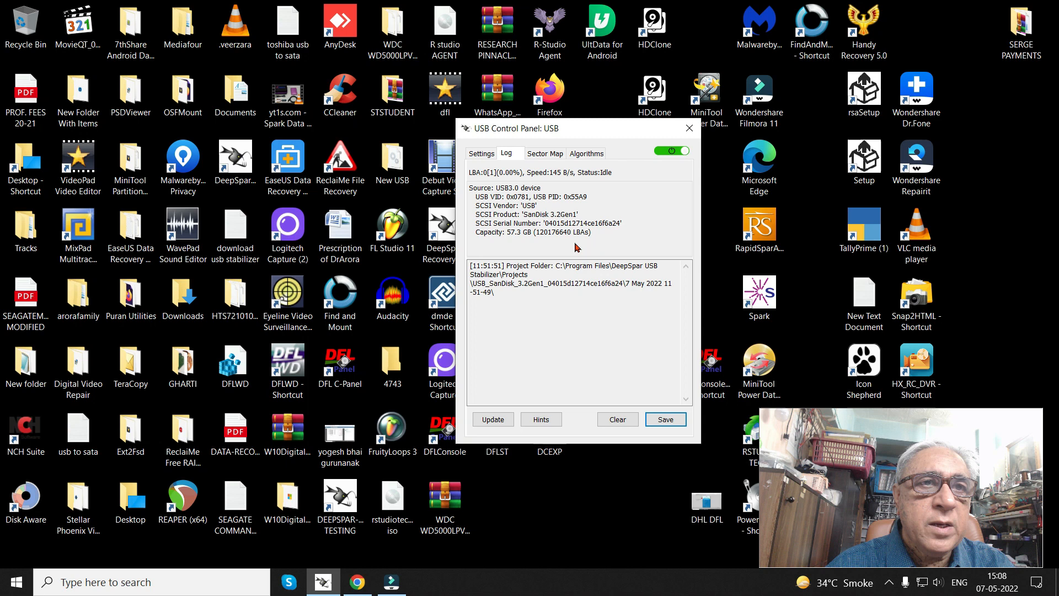
pyautogui.moveTo(515, 243)
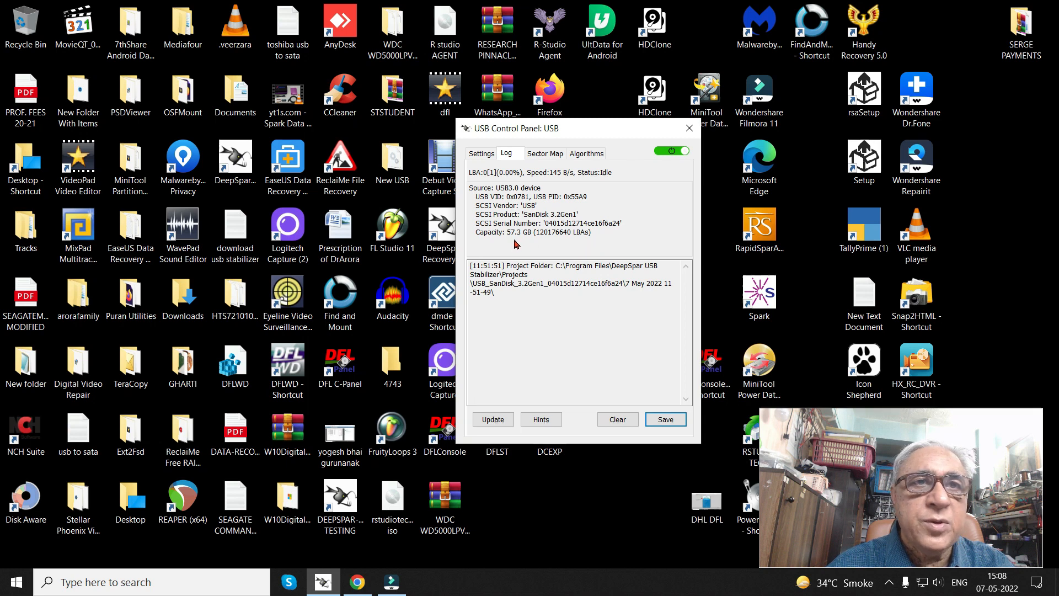
pyautogui.moveTo(600, 108)
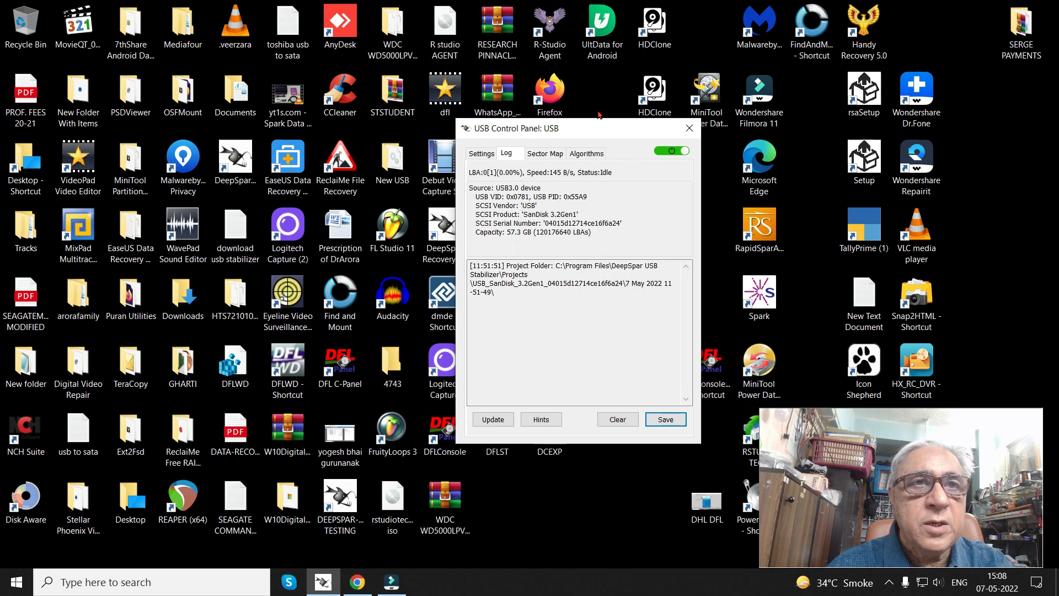
pyautogui.moveTo(576, 128); pyautogui.dragTo(600, 35)
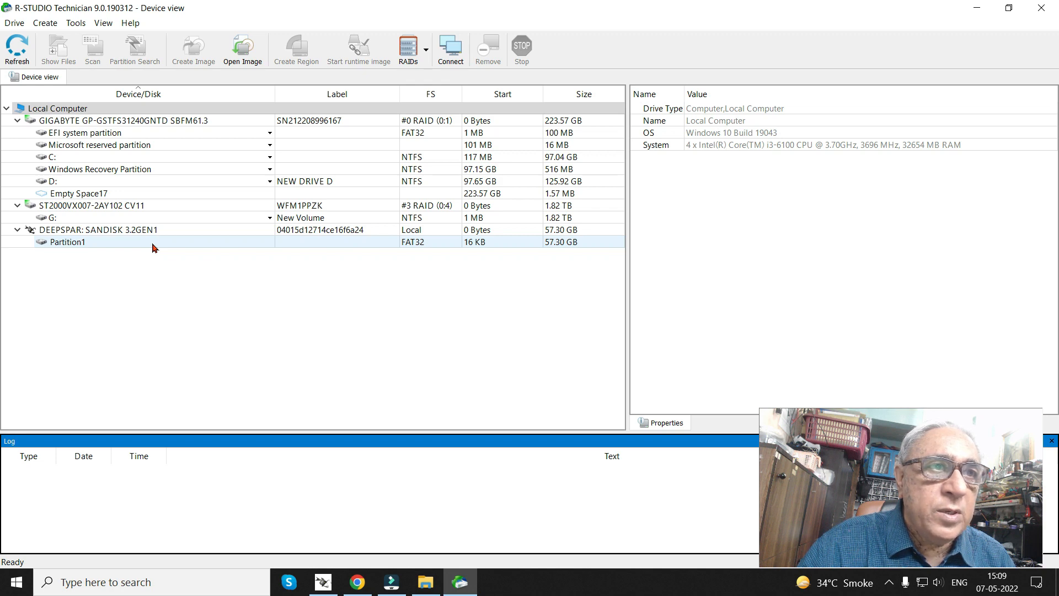
# - Start Create Image for Partition1 under the DeepSpar SanDisk 3.2Gen1 drive
pyautogui.rightClick(66, 241)
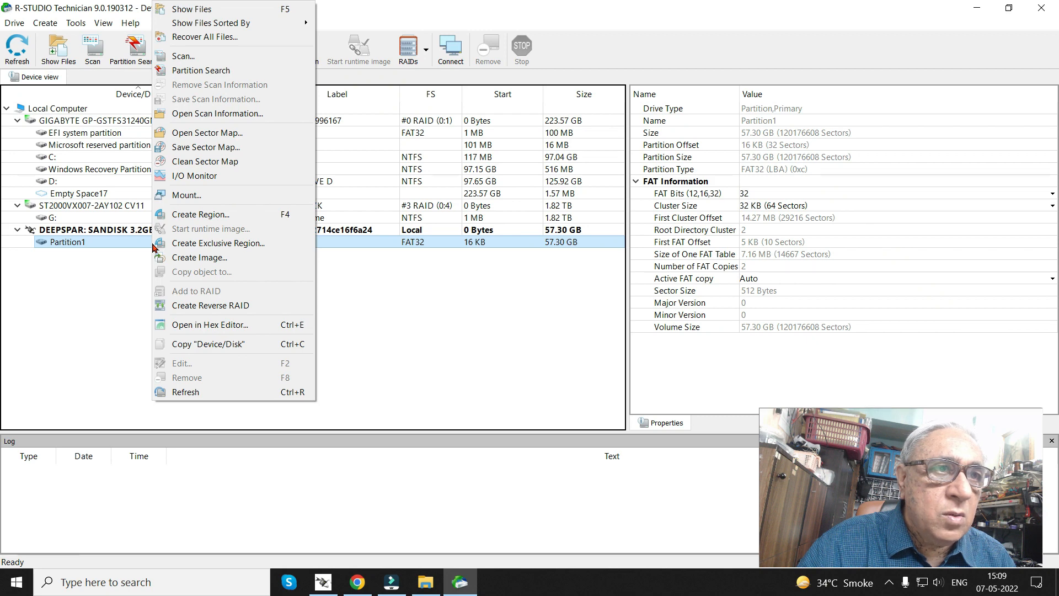
pyautogui.moveTo(199, 257)
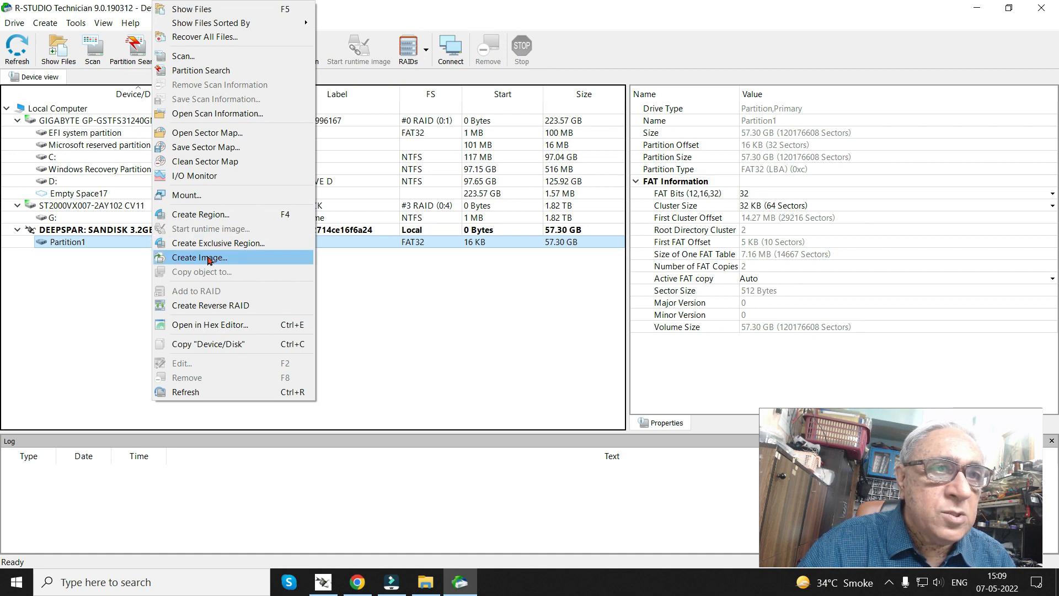
pyautogui.click(200, 257)
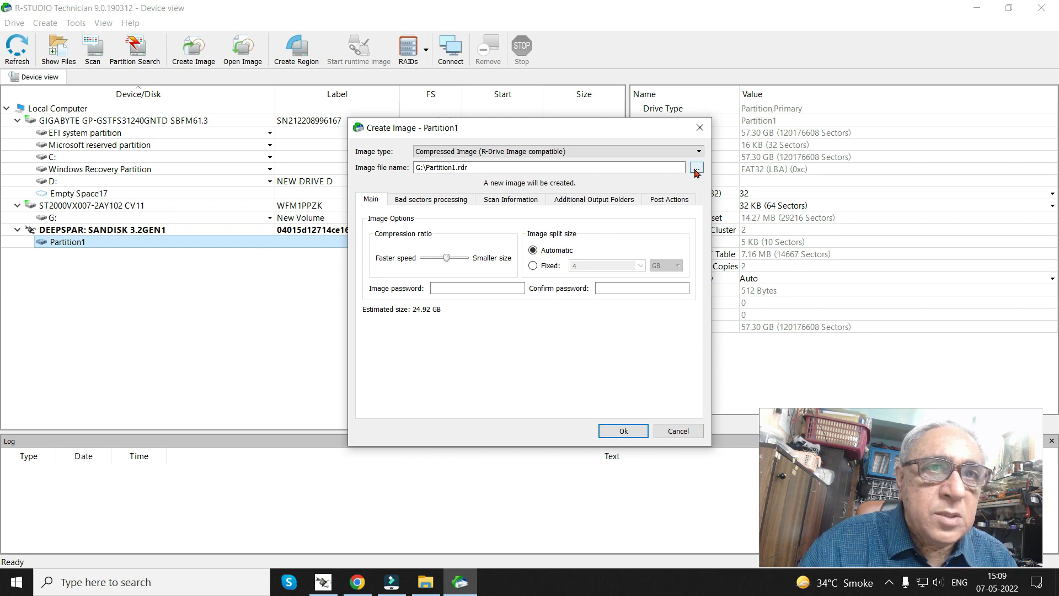
# - Set the image destination to G:\Wondershare\Partition1.rdr via the browse dialog
pyautogui.click(696, 168)
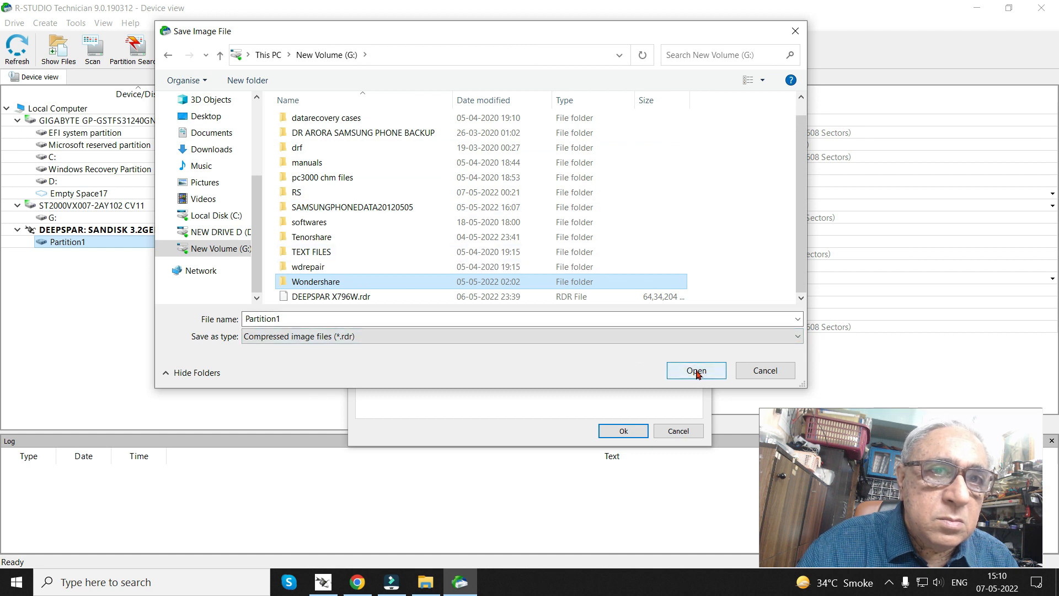
pyautogui.doubleClick(315, 281)
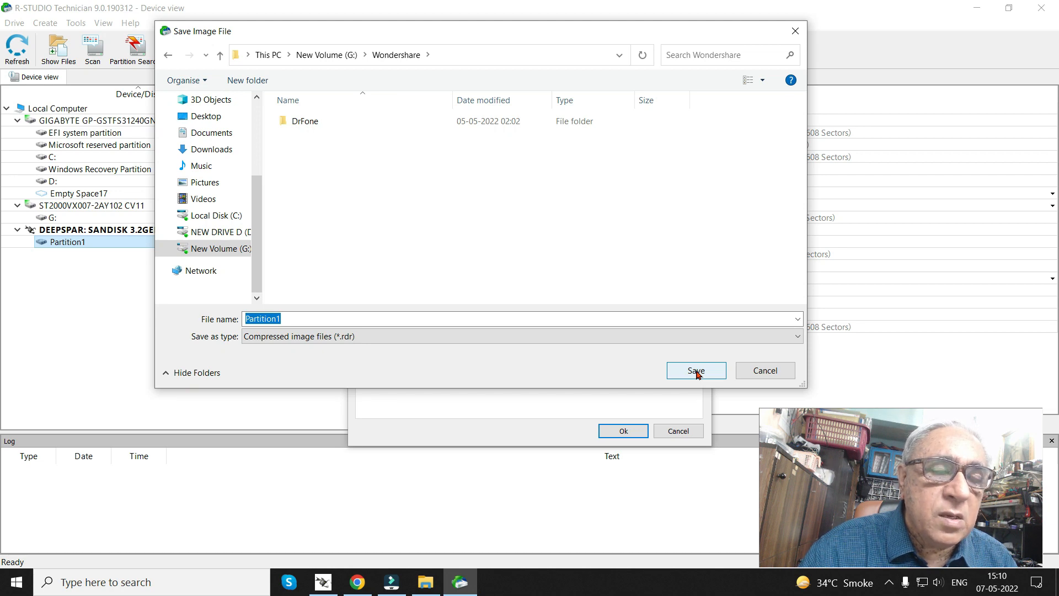
pyautogui.click(695, 370)
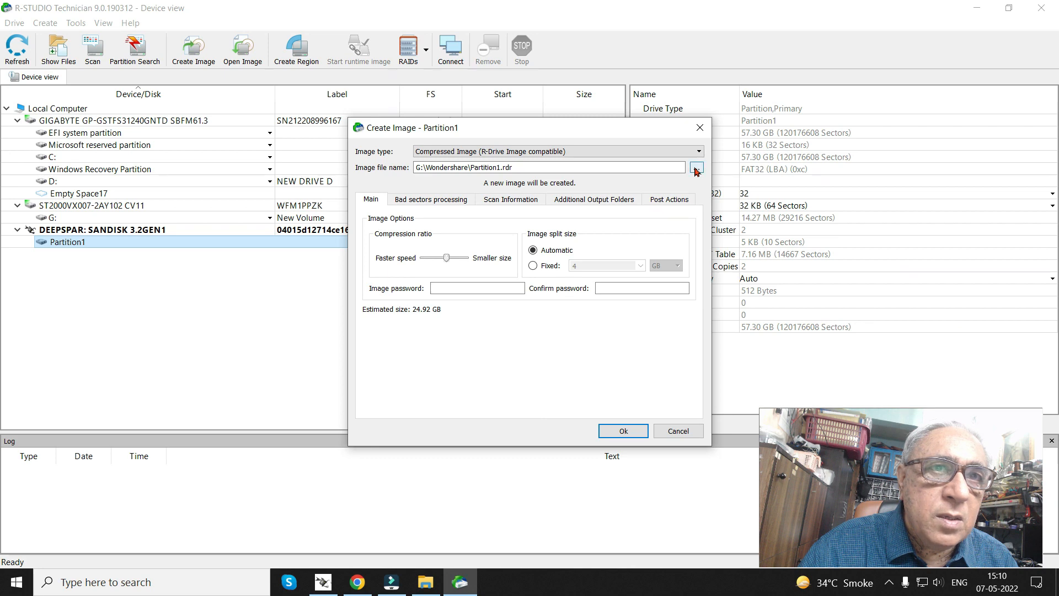
pyautogui.click(696, 167)
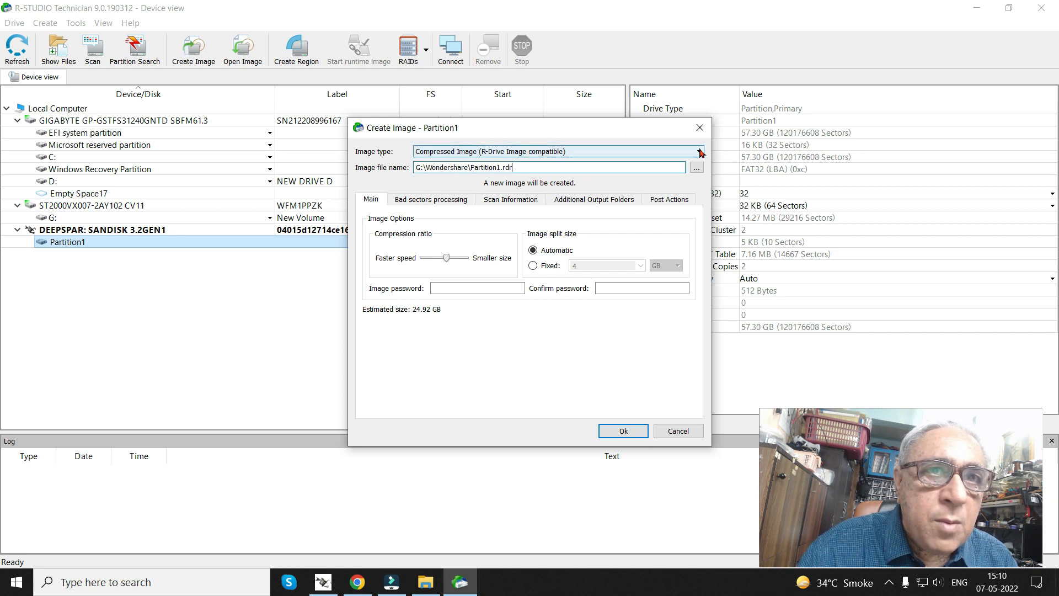
# - Choose Byte to byte image type, giving G:\Wondershare\Partition1.dsk, and start imaging
pyautogui.click(699, 151)
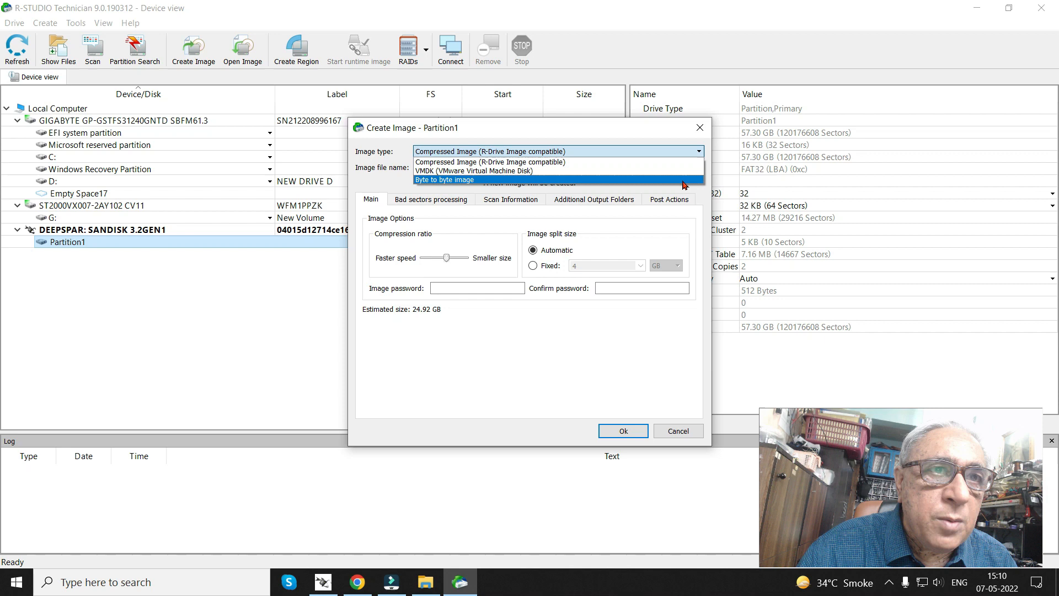
pyautogui.click(457, 179)
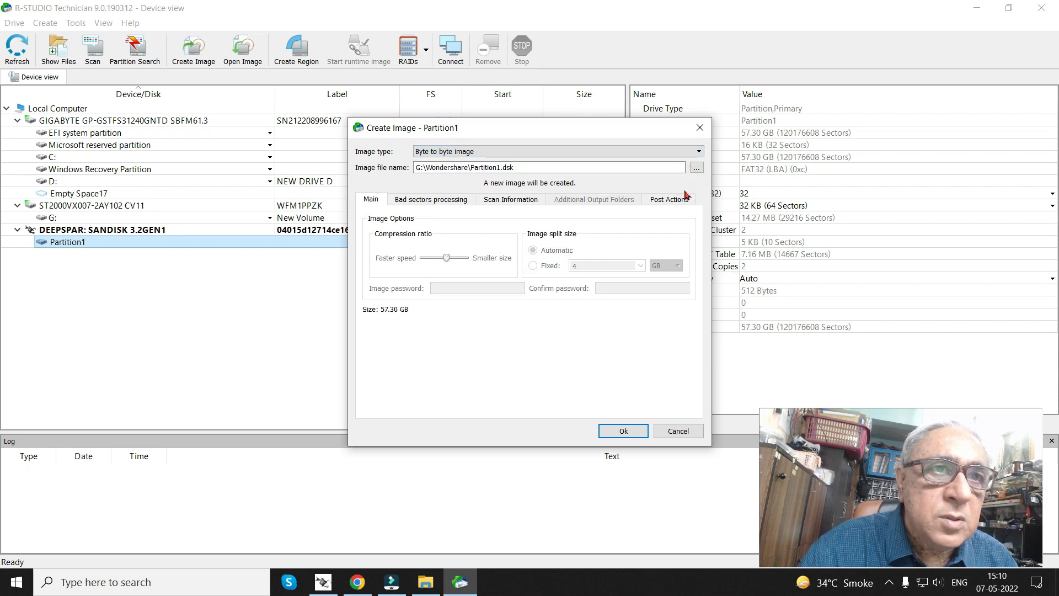
pyautogui.click(696, 167)
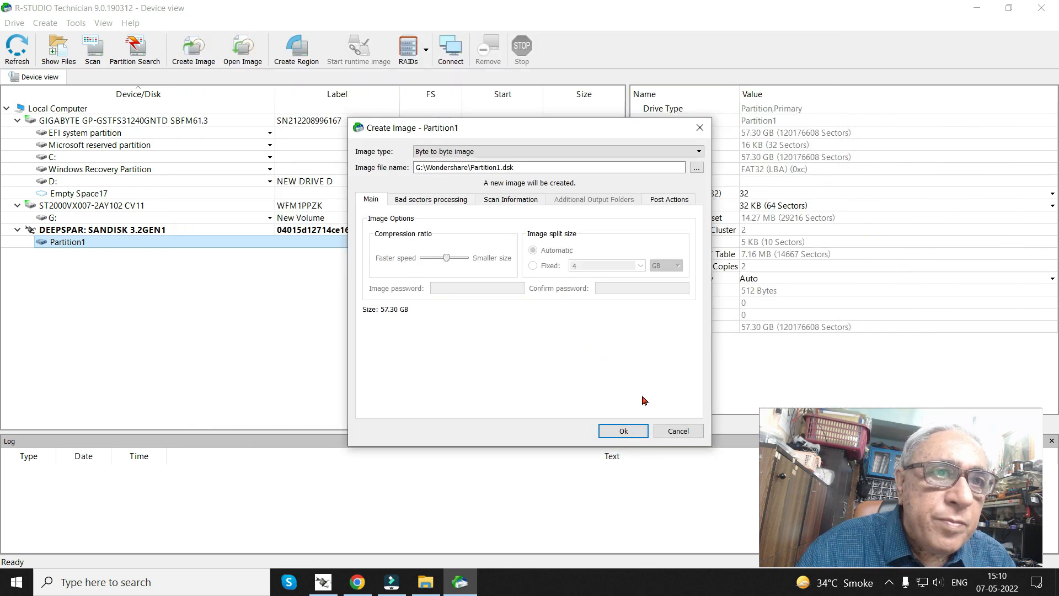
pyautogui.click(621, 431)
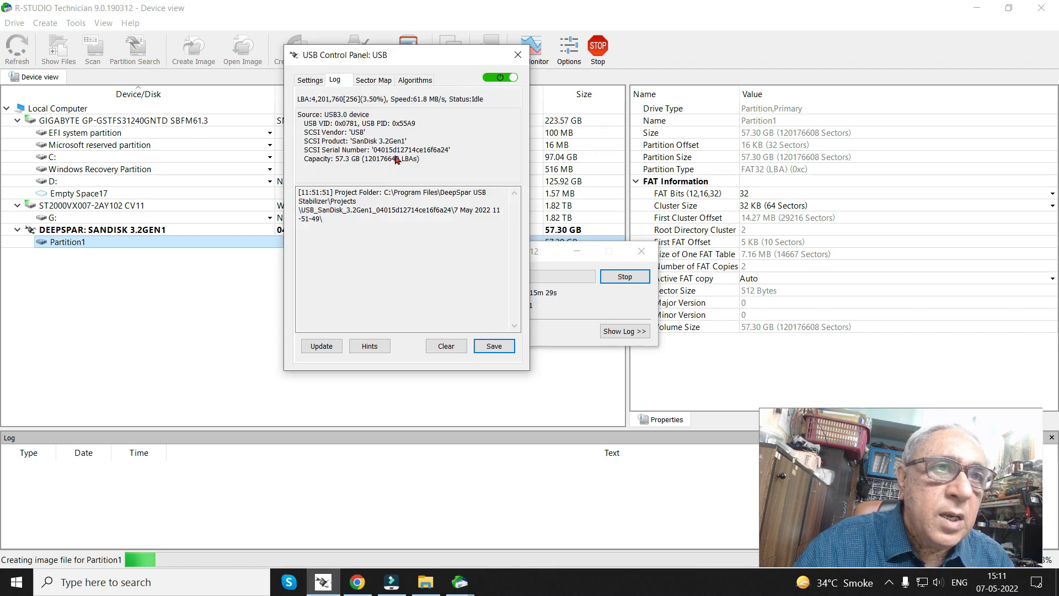
# - Let the Partition1 image build run to completion in the progress window
pyautogui.click(372, 79)
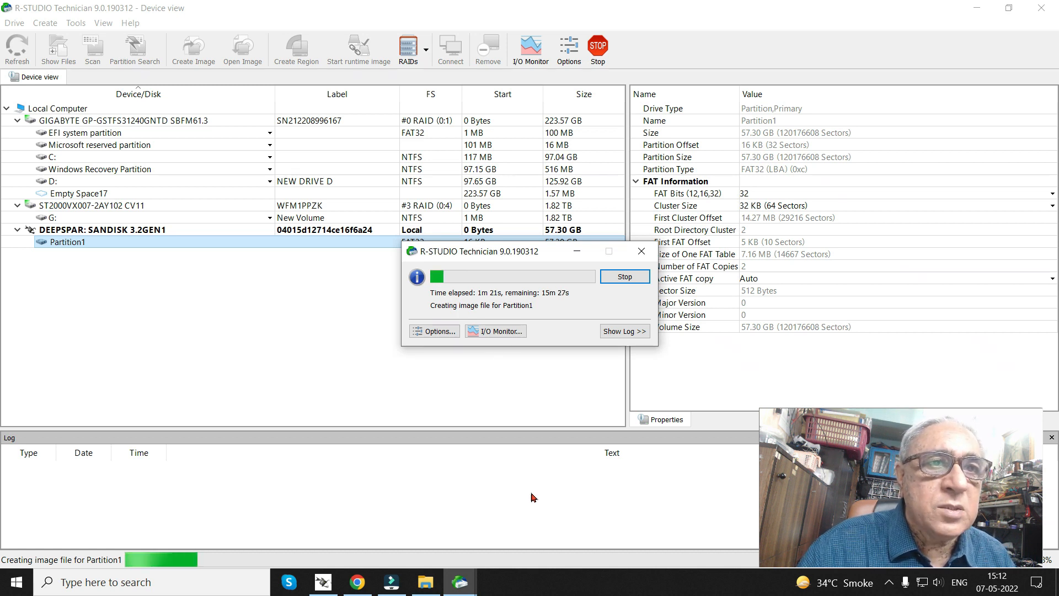
pyautogui.moveTo(536, 493)
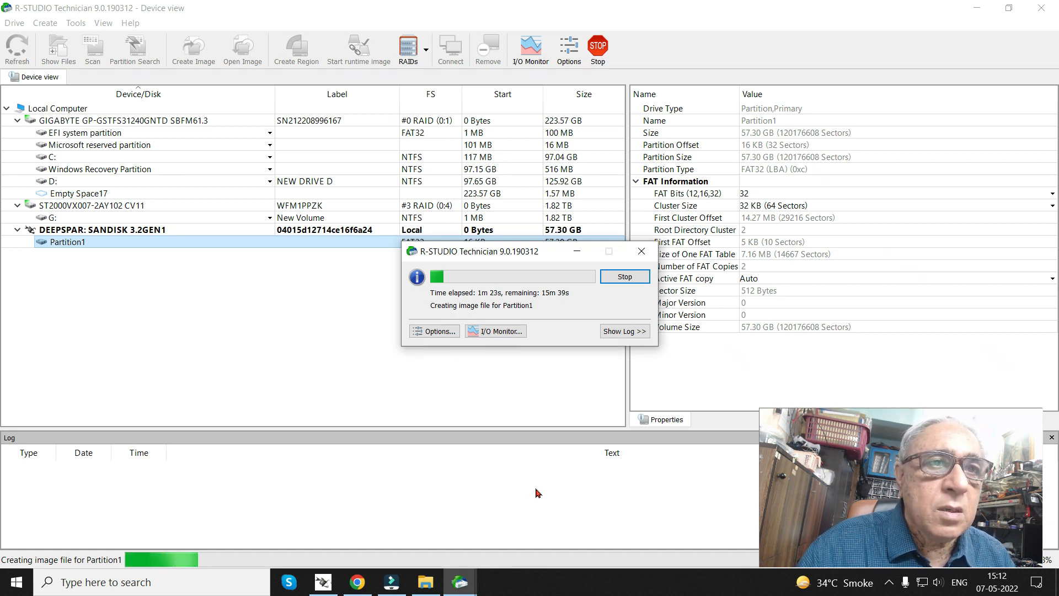
pyautogui.moveTo(535, 486)
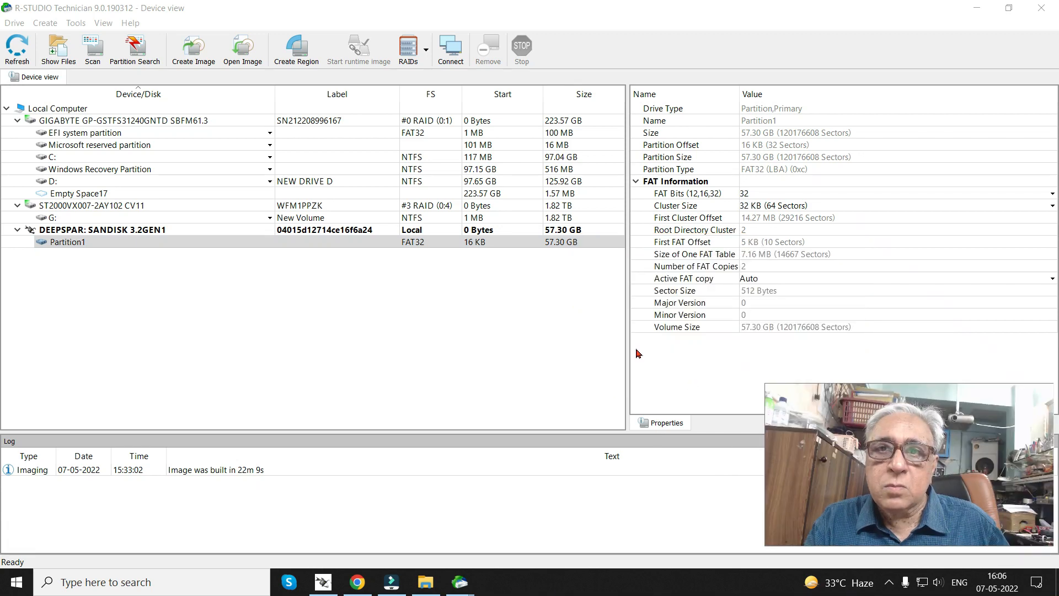
pyautogui.moveTo(257, 315)
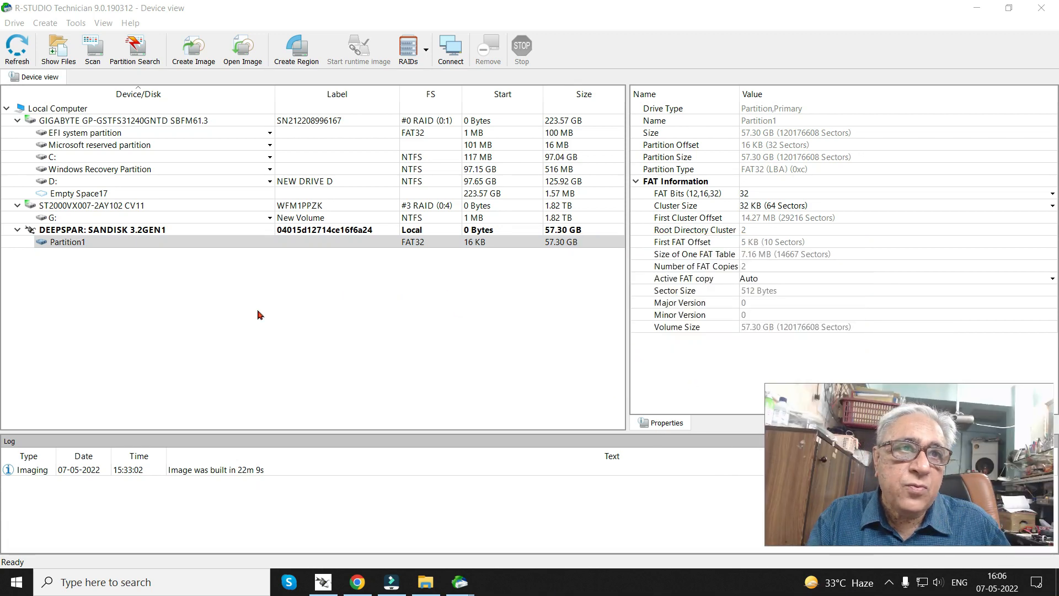
# - Load G:\Wondershare\Partition1.dsk through Drive > Open Image and browse into its file tree
pyautogui.click(13, 22)
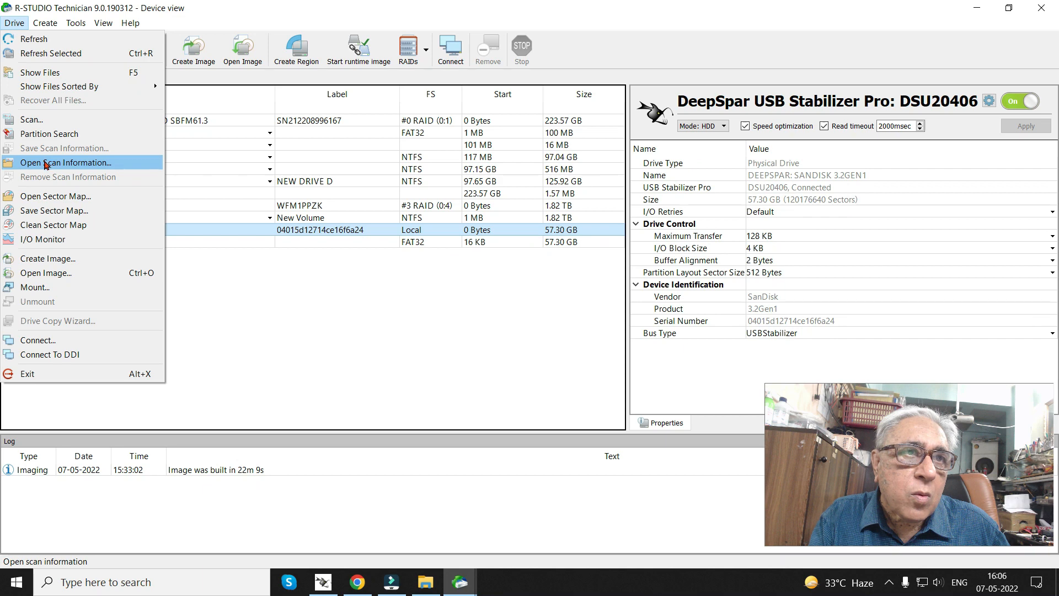
pyautogui.moveTo(61, 272)
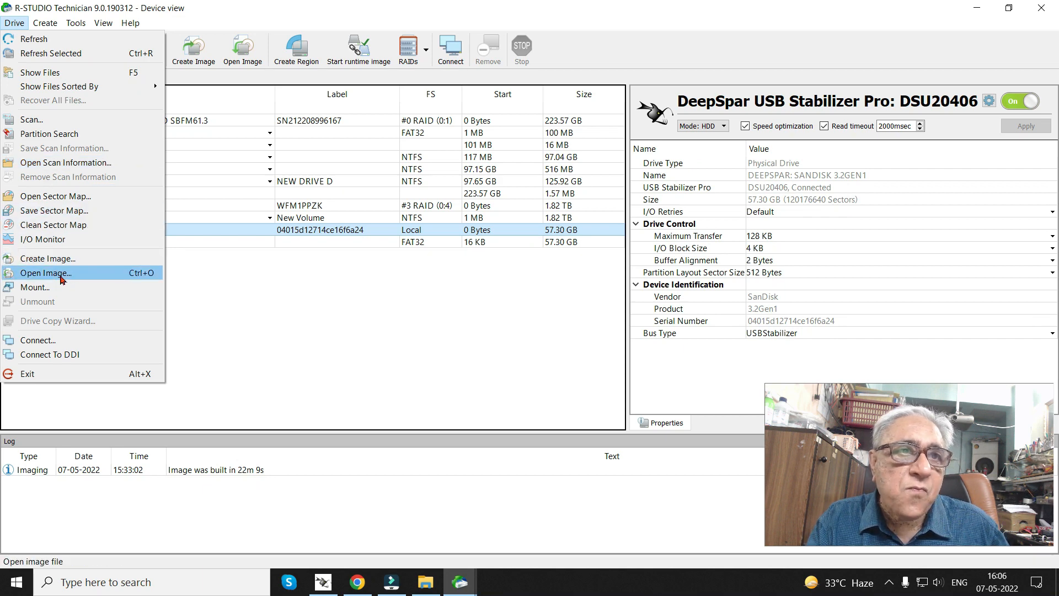
pyautogui.click(45, 272)
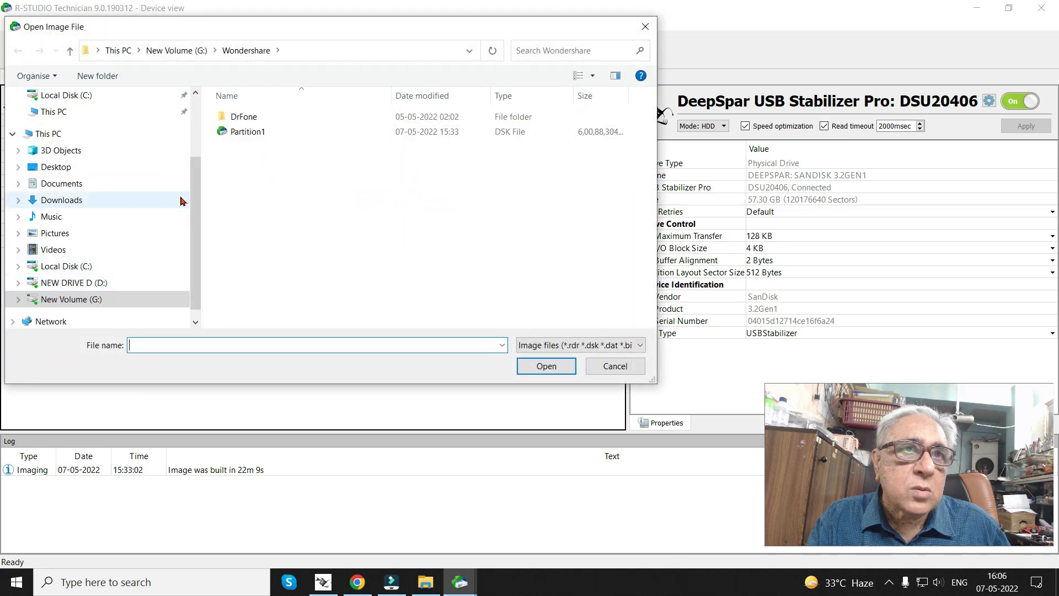
pyautogui.click(247, 131)
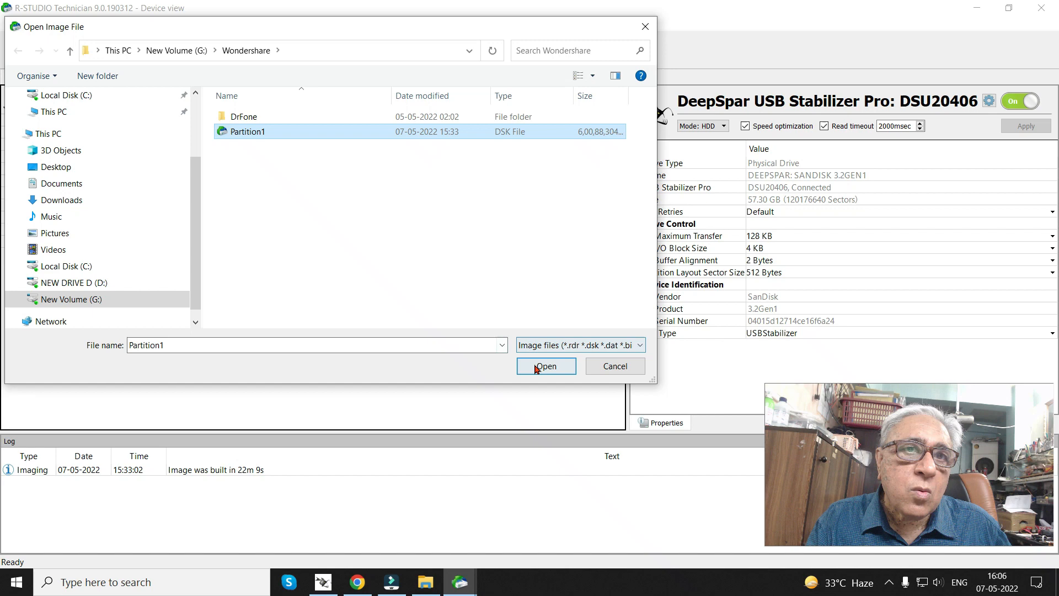
pyautogui.click(544, 365)
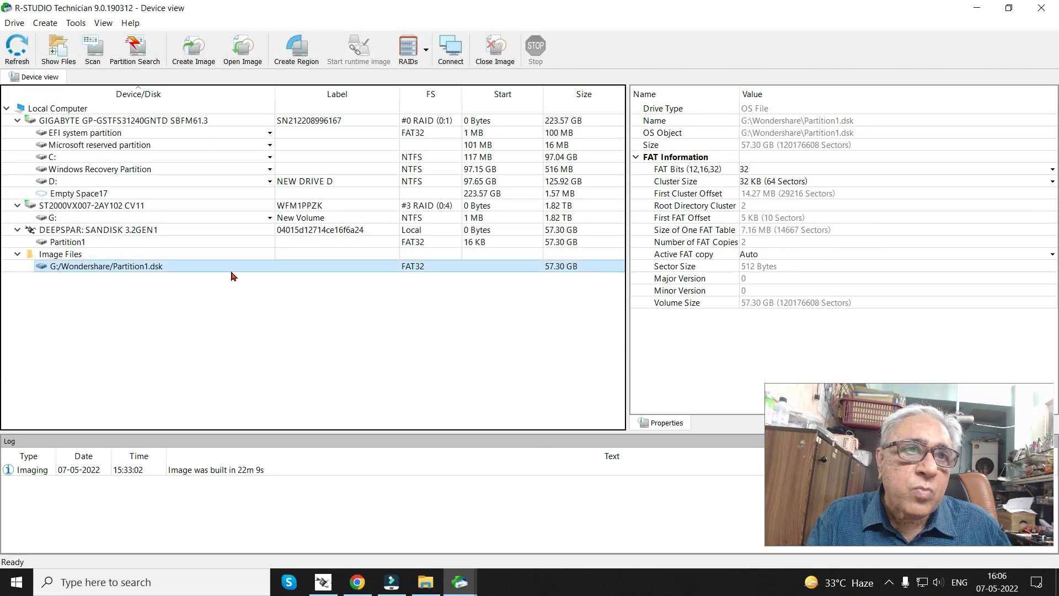
pyautogui.click(229, 266)
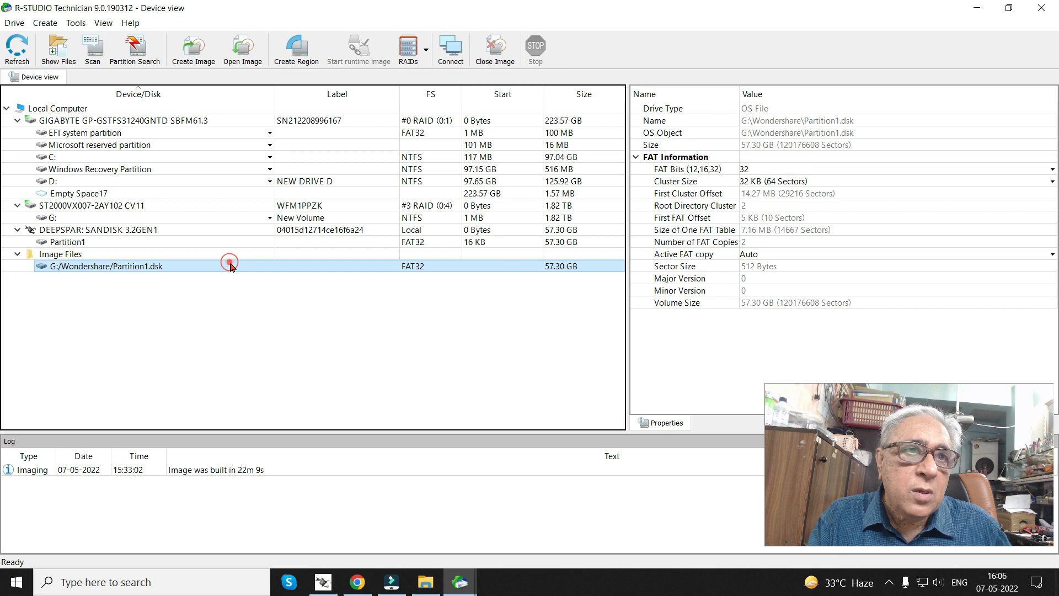
pyautogui.doubleClick(98, 266)
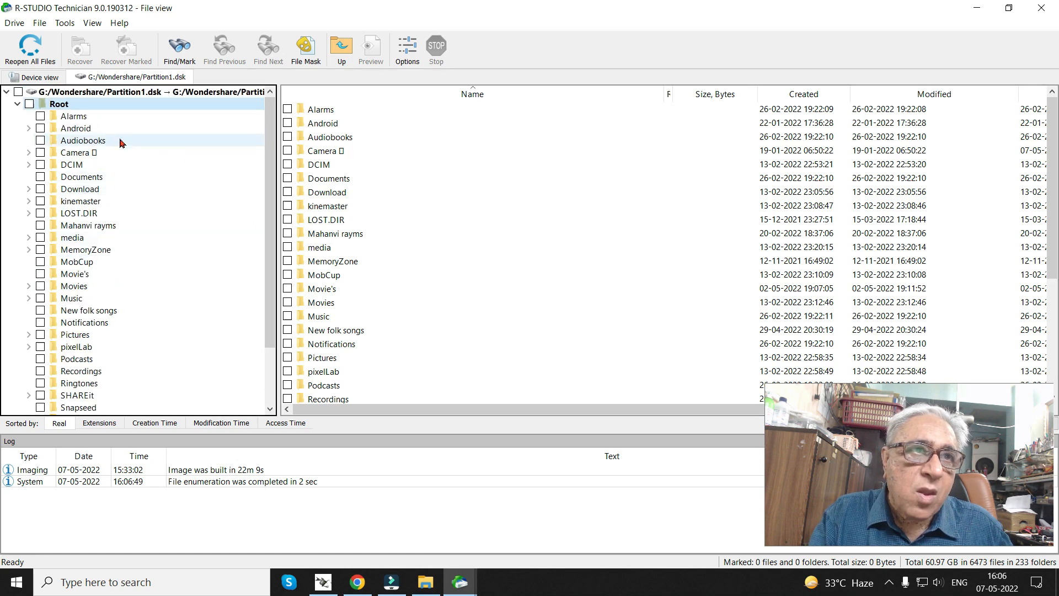
# - Mark the whole root of Partition1.dsk for recovery: 6469 files in 232 folders, 60.95 GB
pyautogui.click(30, 103)
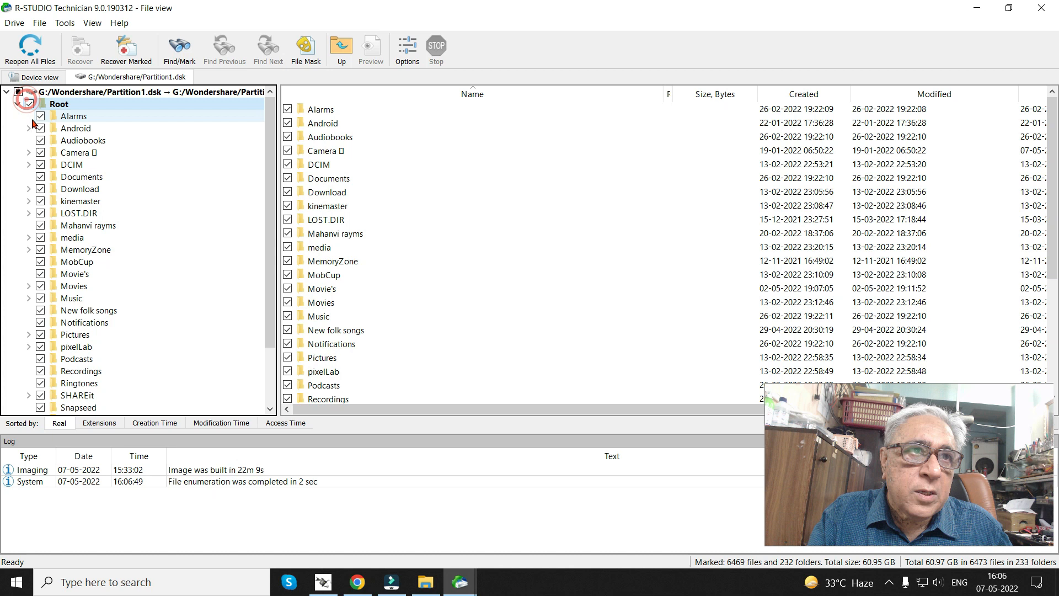
pyautogui.click(60, 104)
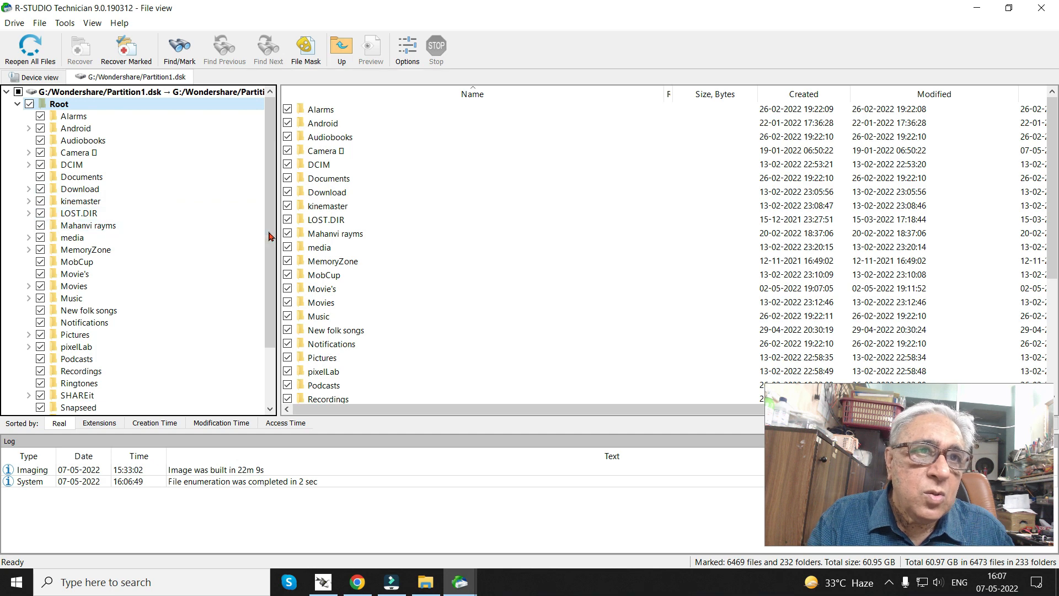
pyautogui.scroll(-3)
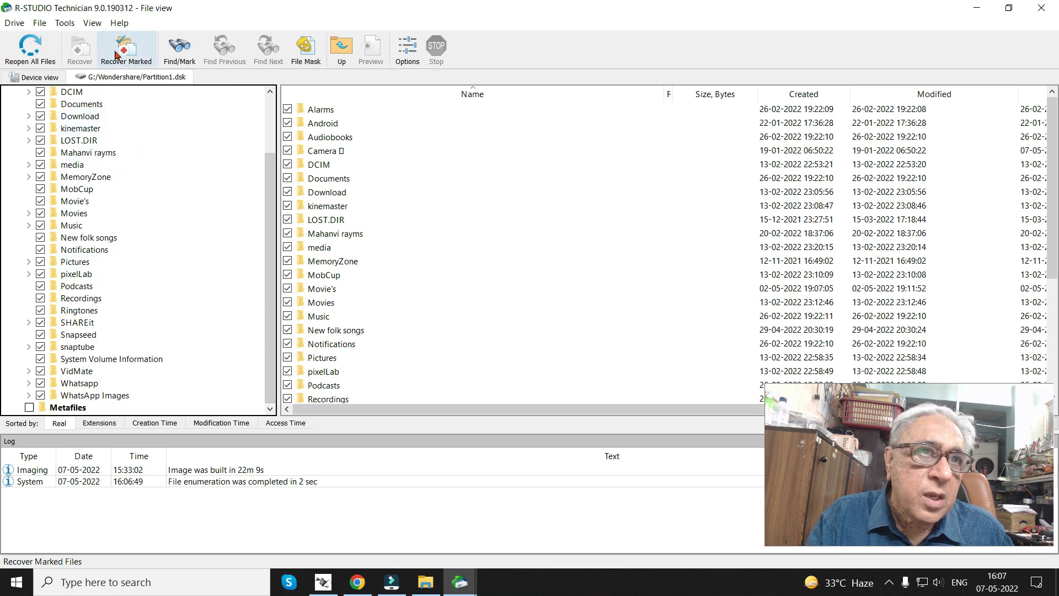
# - Recover the marked files into a new folder G:\PENDRIVE and start the recovery
pyautogui.click(125, 48)
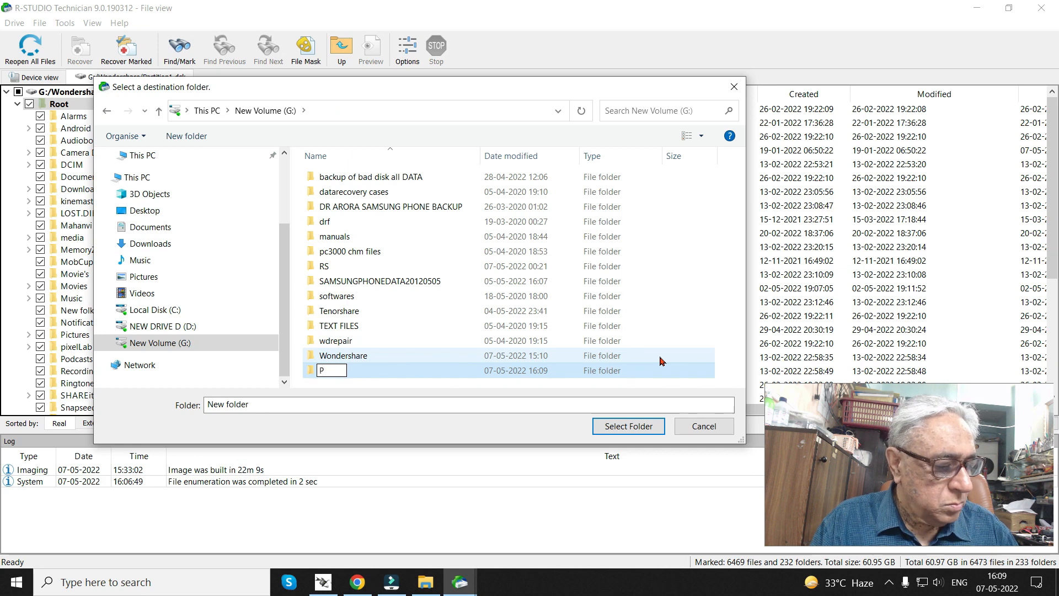
pyautogui.write('ENDRIVE')
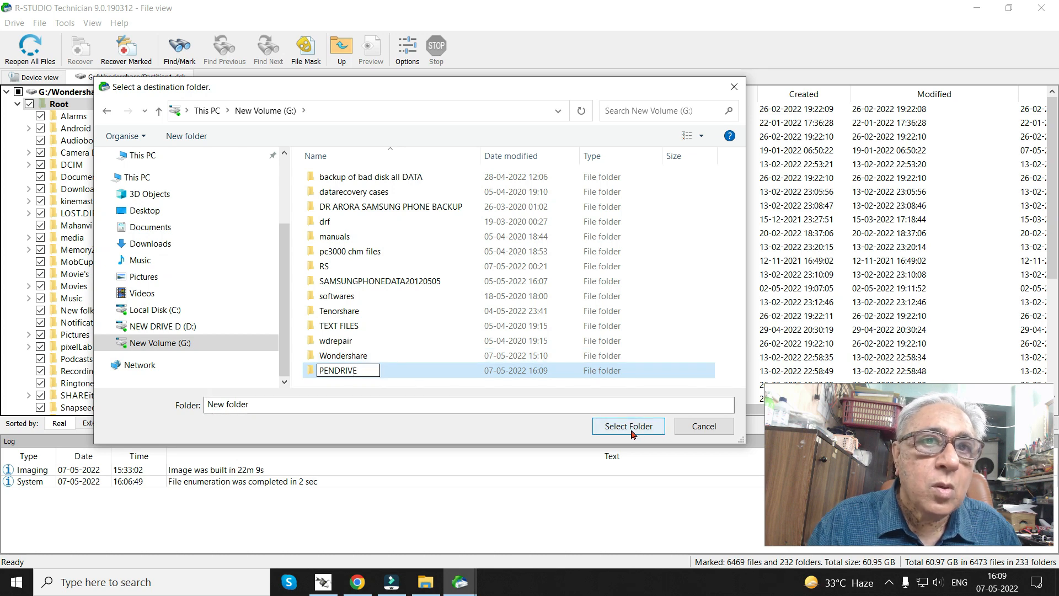
pyautogui.click(627, 426)
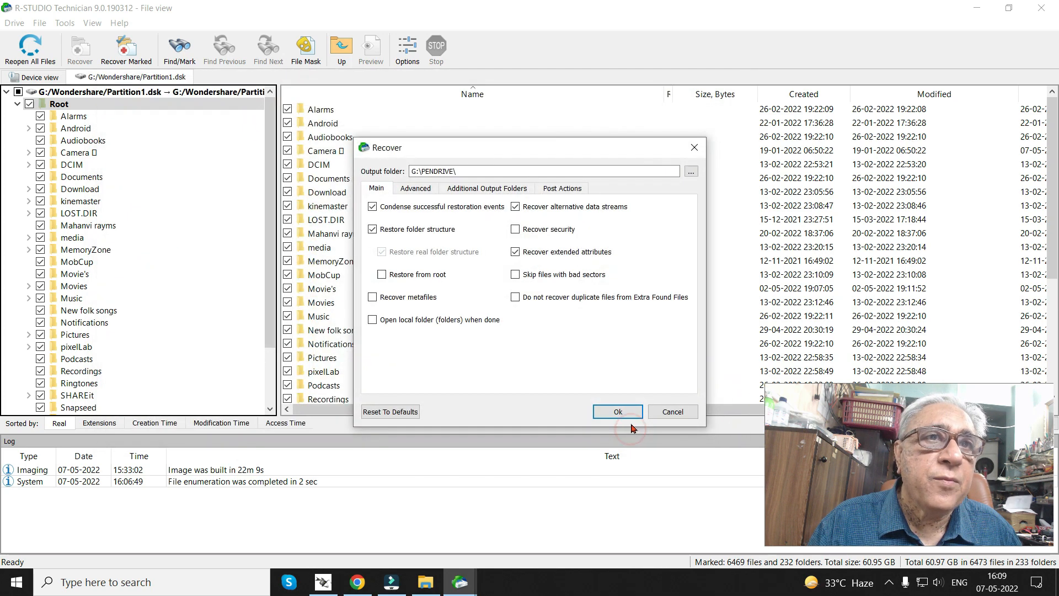
pyautogui.click(615, 412)
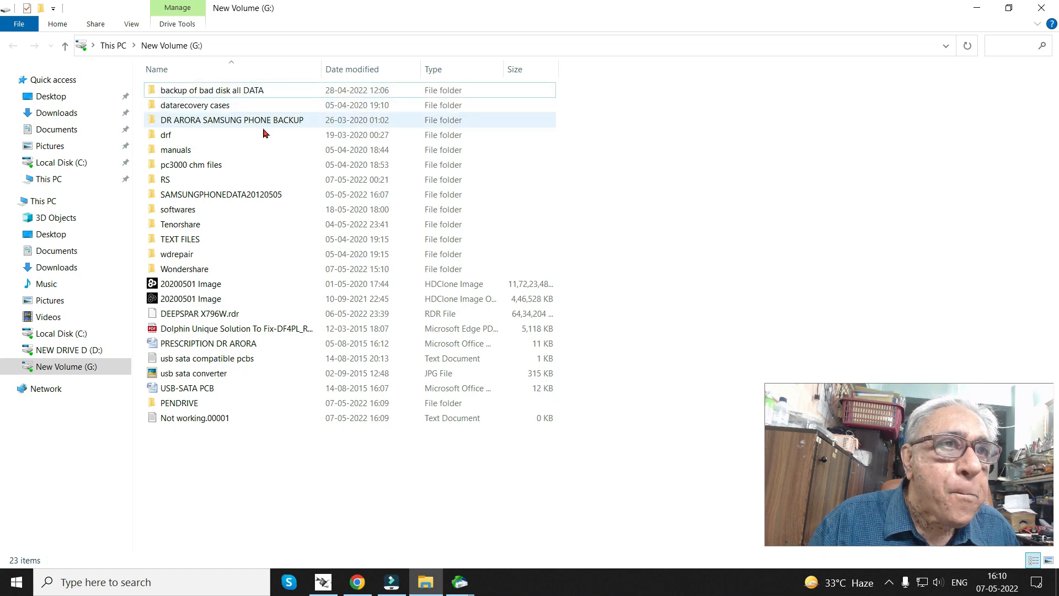
# - Browse G: in File Explorer into PENDRIVE and its recovered Camera folder to check the output
pyautogui.click(164, 178)
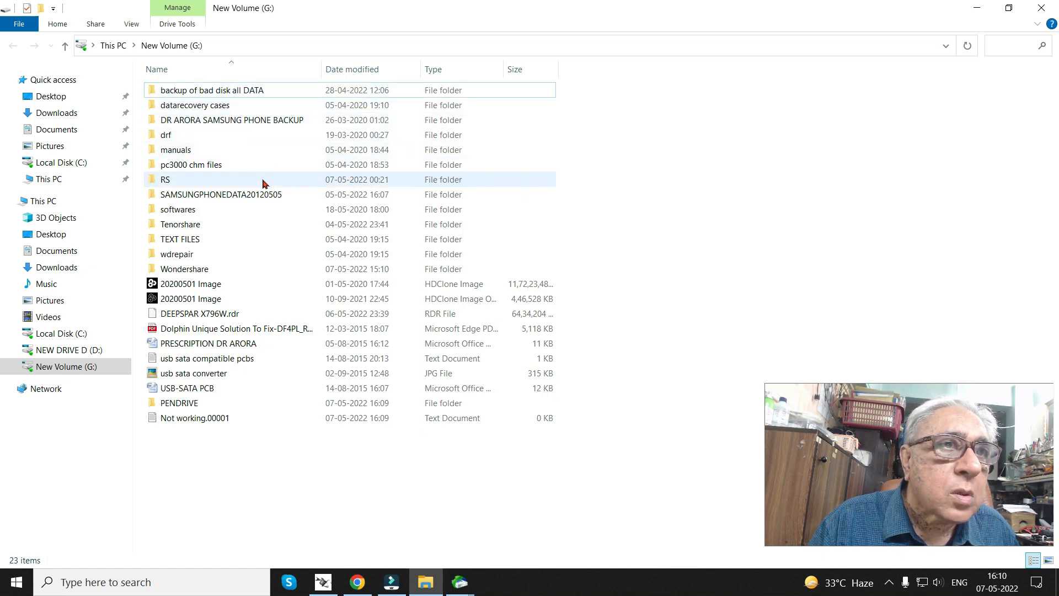
pyautogui.doubleClick(164, 179)
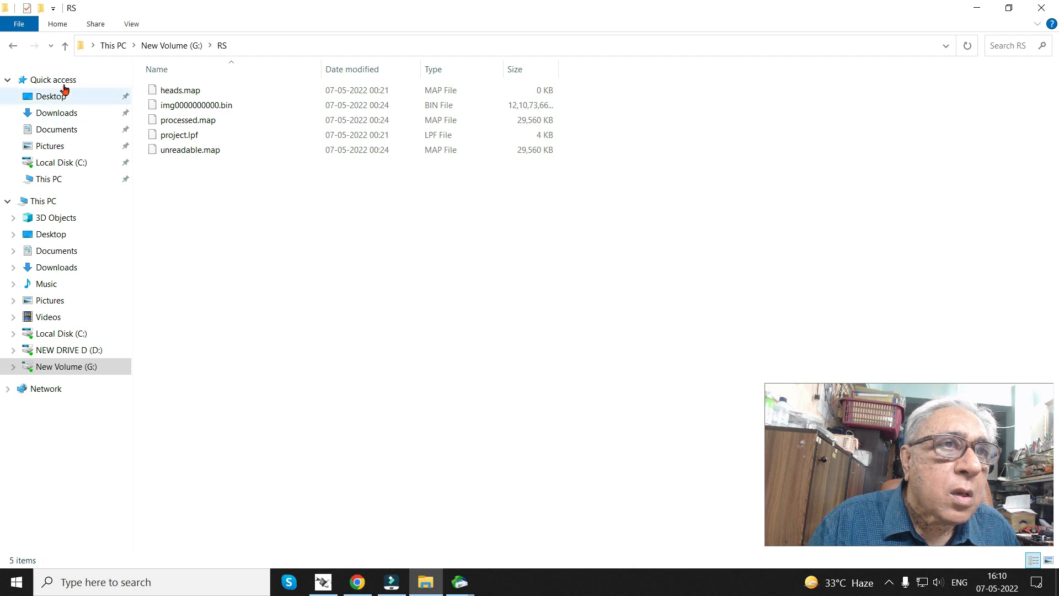
pyautogui.click(65, 45)
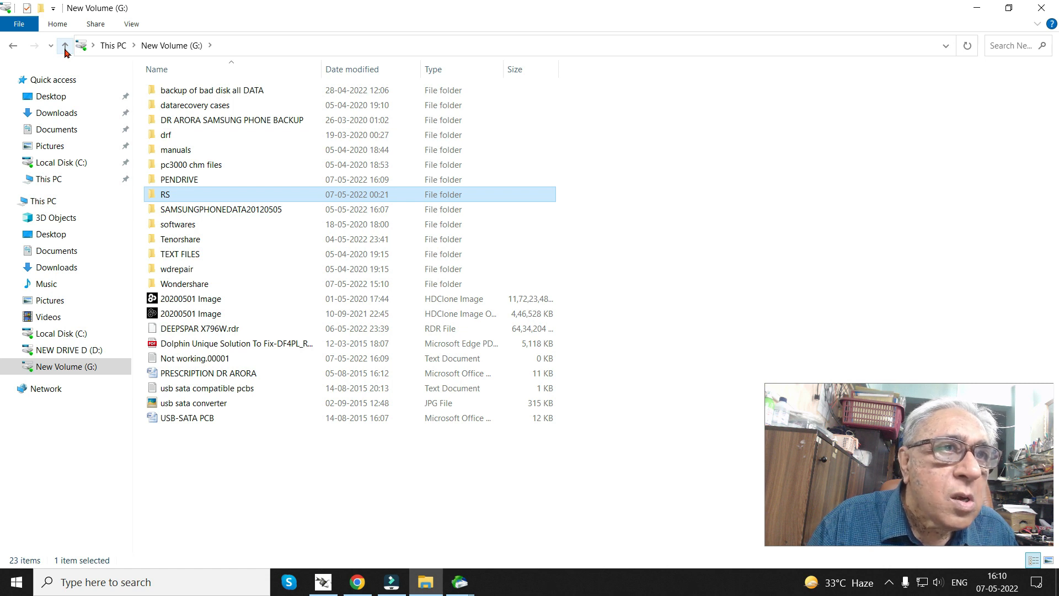
pyautogui.click(179, 178)
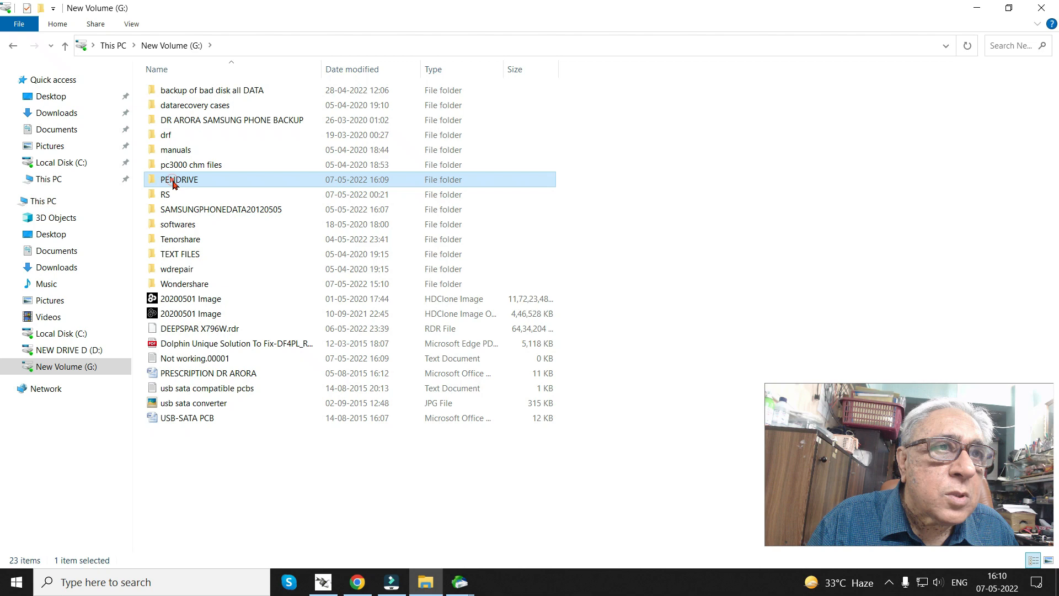
pyautogui.doubleClick(178, 179)
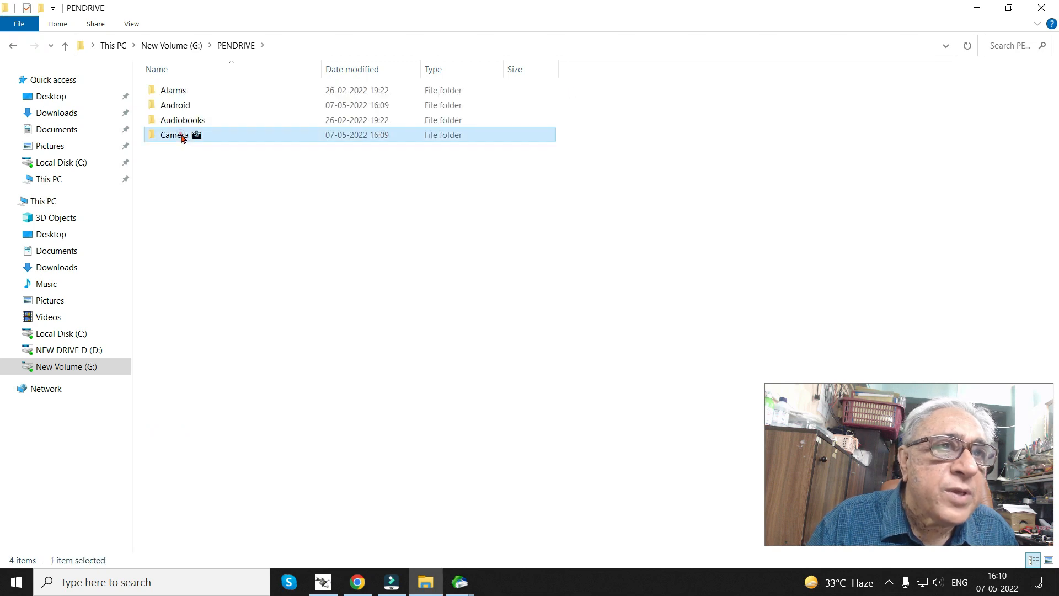
pyautogui.doubleClick(174, 135)
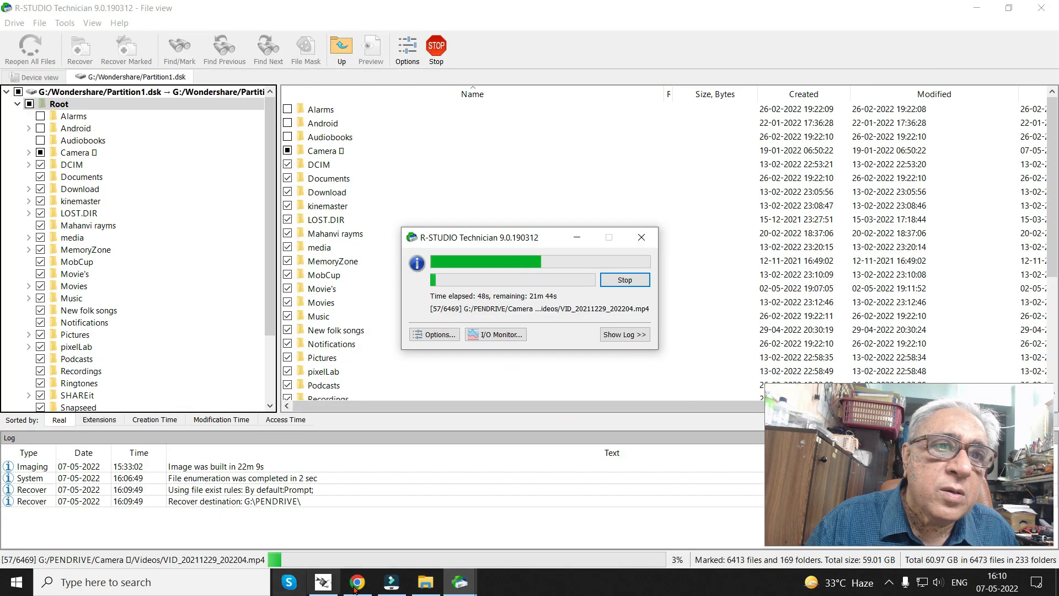
# - Switch back to R-Studio Technician to view the recovery progress into G:\PENDRIVE
pyautogui.click(390, 581)
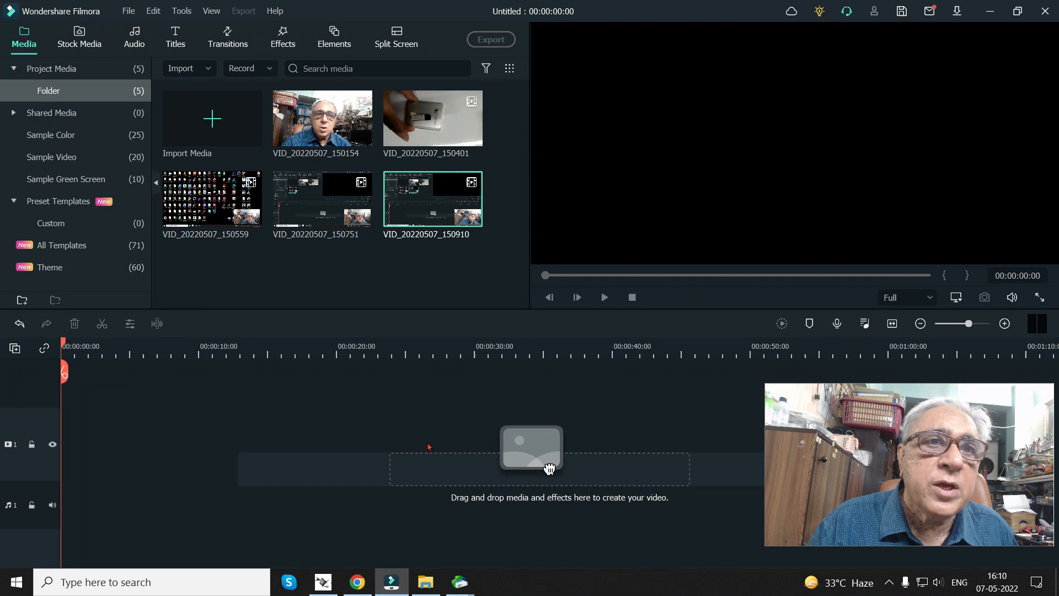